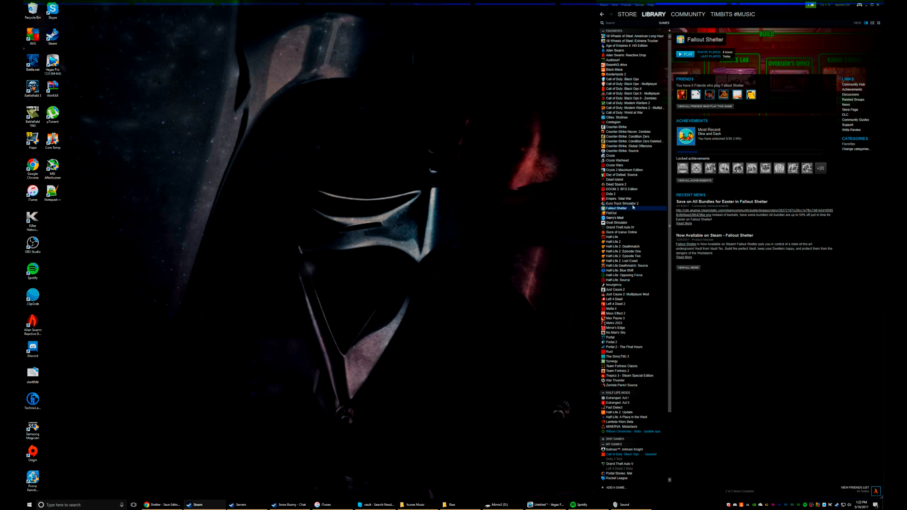
pyautogui.moveTo(751, 58)
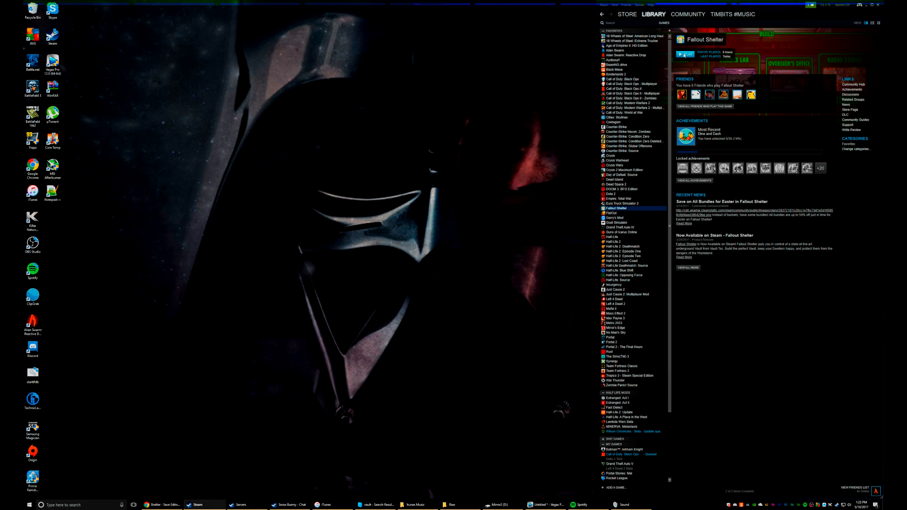
# - Launch Fallout Shelter from the Steam library to reach the vault selection screen with Vault 666
pyautogui.click(685, 54)
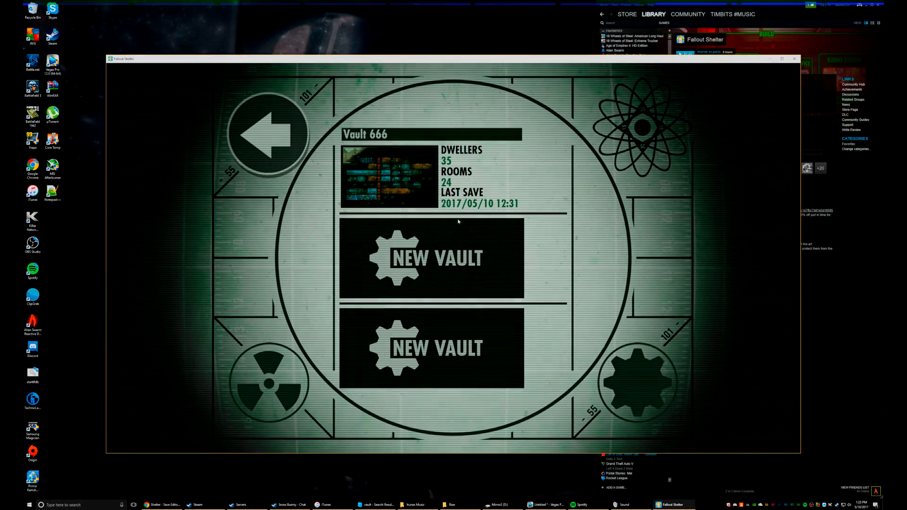
# - Create Survival Mode vault 621 in an empty slot and skip its intro
pyautogui.click(430, 258)
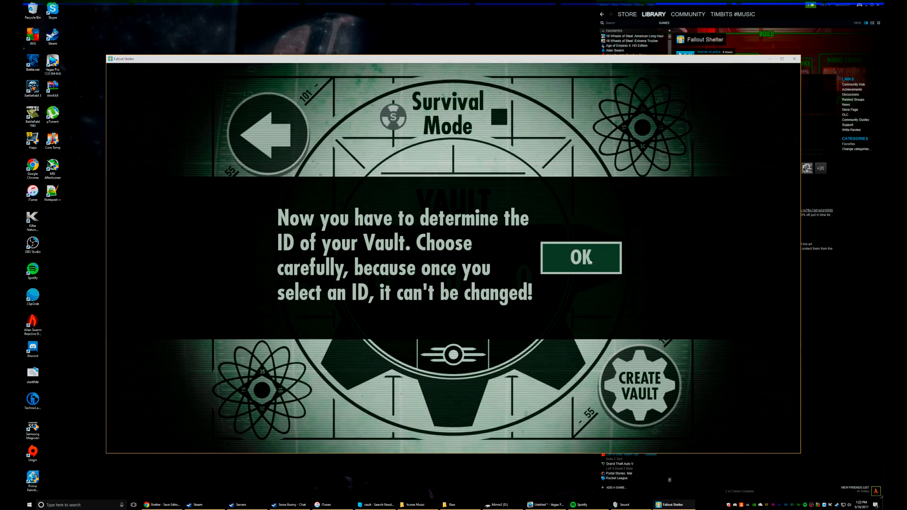
pyautogui.click(580, 258)
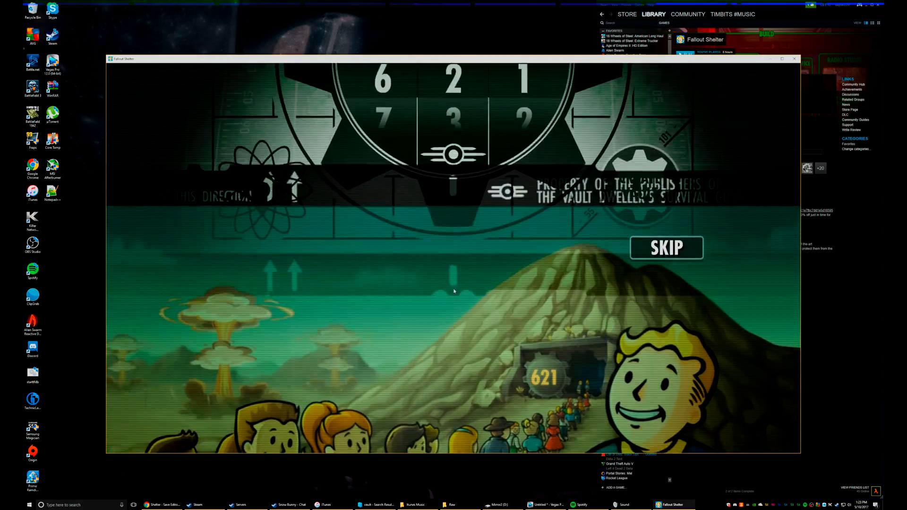
pyautogui.click(666, 248)
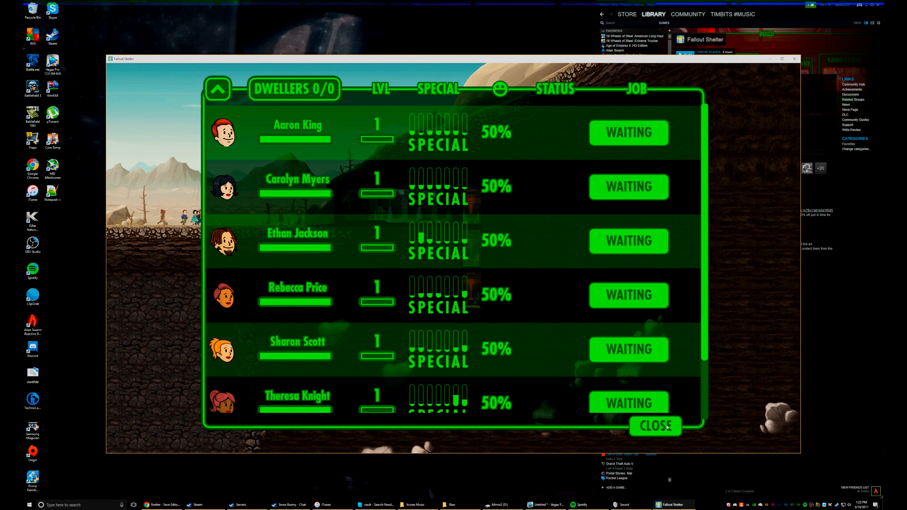
# - Close the dweller list, check the lunchbox Collection and Shop, then close the Collection
pyautogui.click(654, 426)
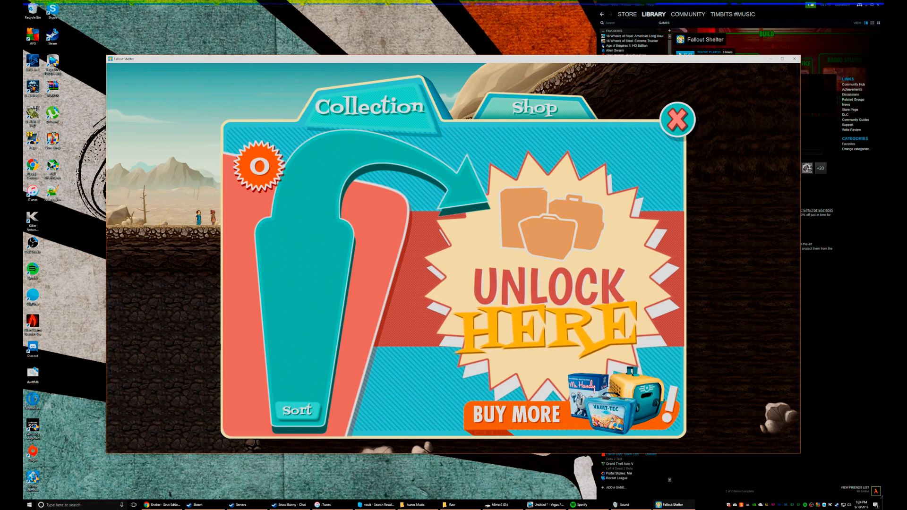
pyautogui.click(535, 107)
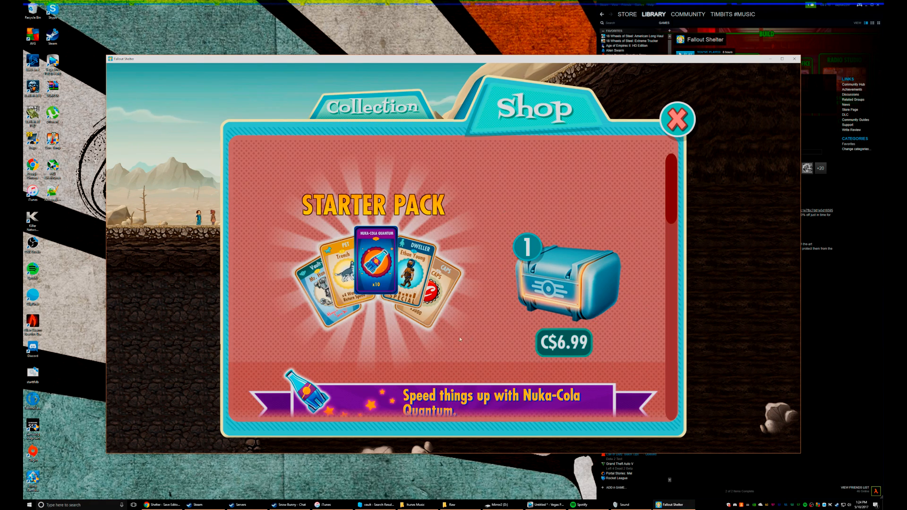
pyautogui.click(370, 106)
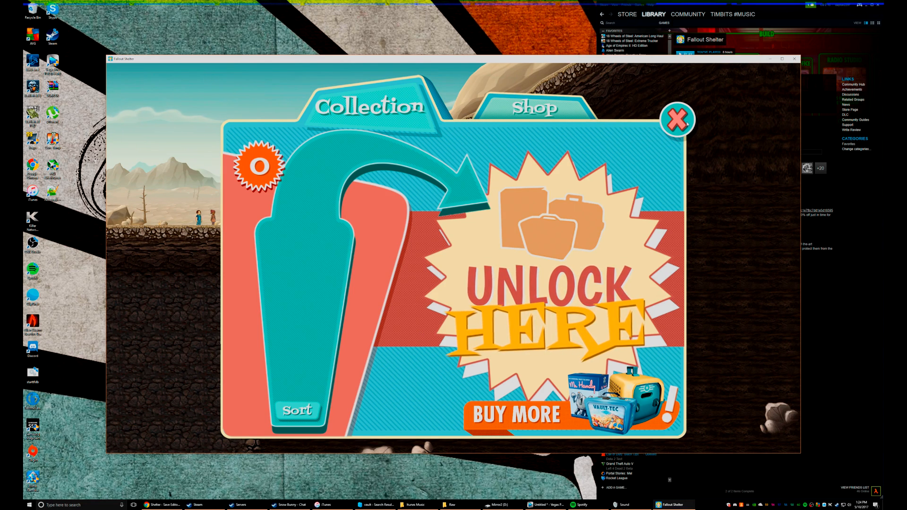
pyautogui.click(677, 119)
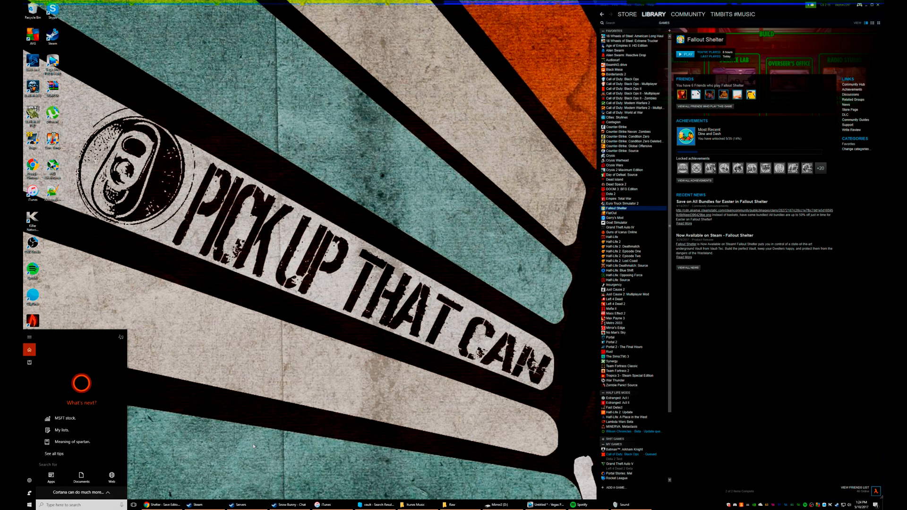
# - Search AppData Roaming for 'fallout', open the FalloutShelter folder and select Vault2.sav
pyautogui.write('%appdata')
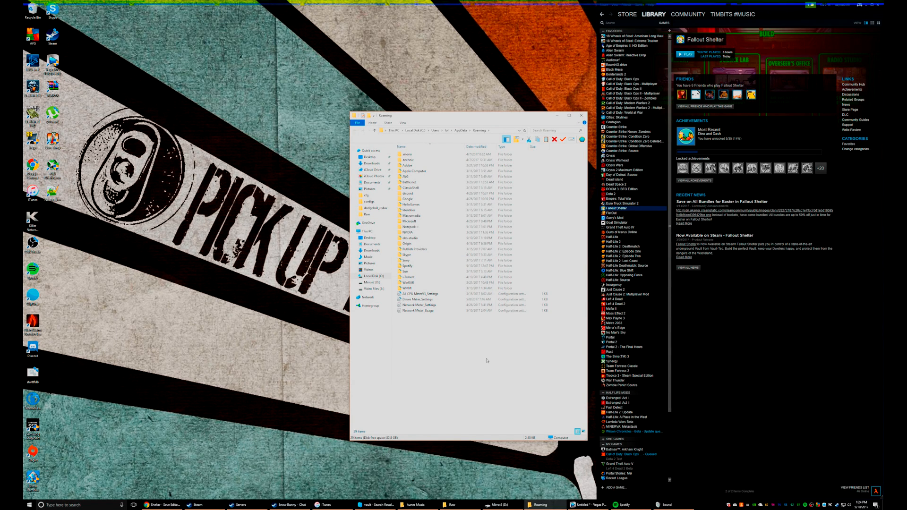
pyautogui.moveTo(451, 330)
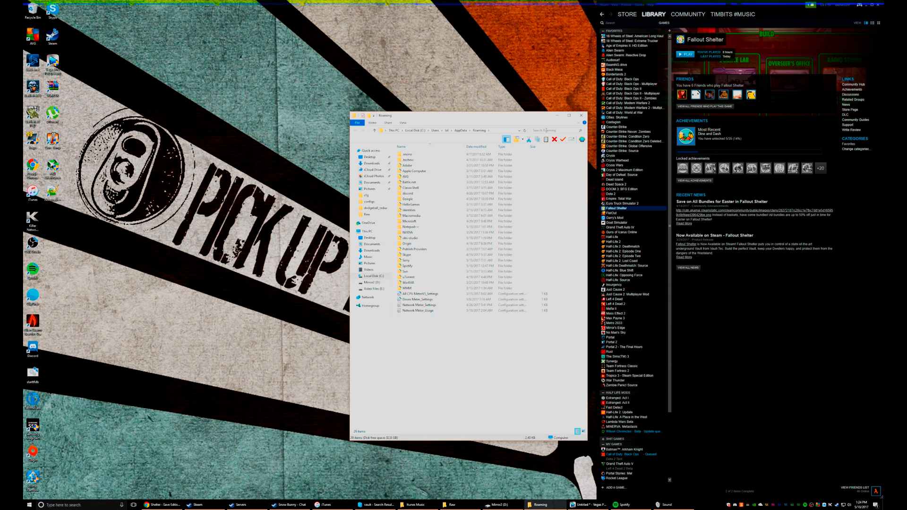
pyautogui.click(547, 130)
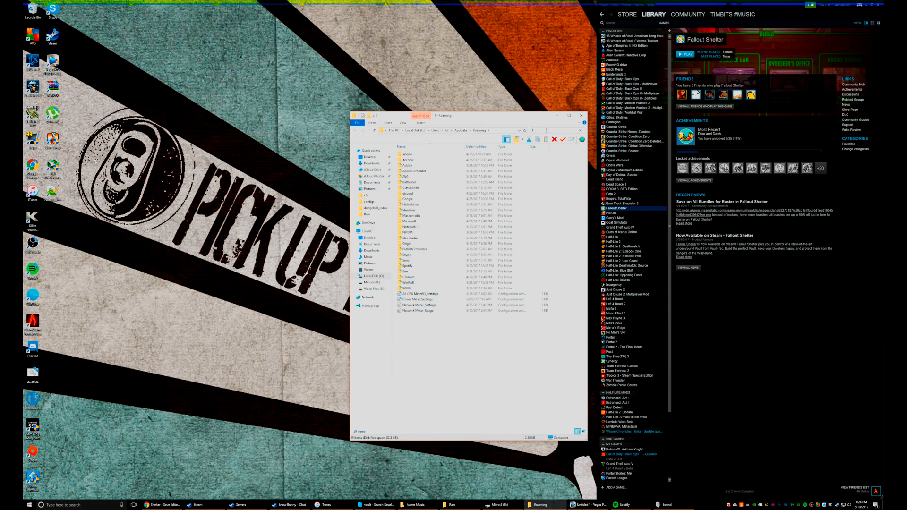
pyautogui.write('fallout')
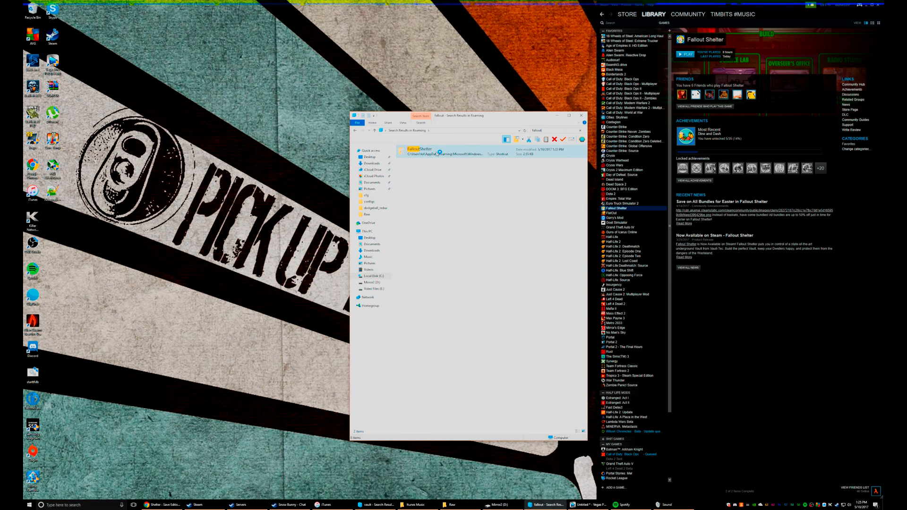
pyautogui.doubleClick(423, 149)
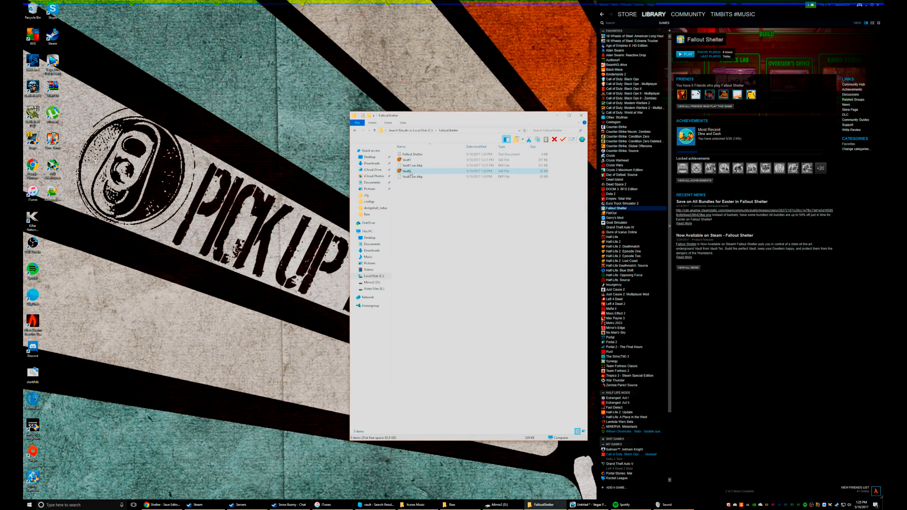
pyautogui.click(411, 171)
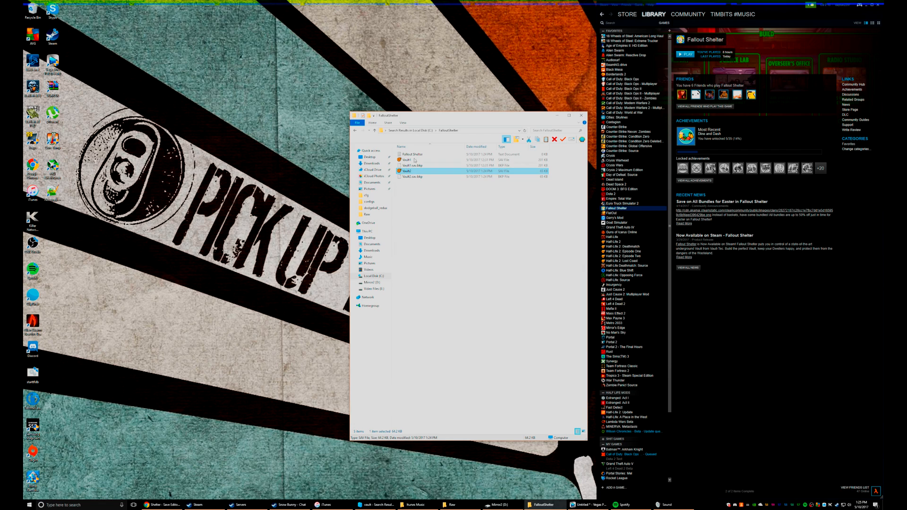
pyautogui.click(412, 176)
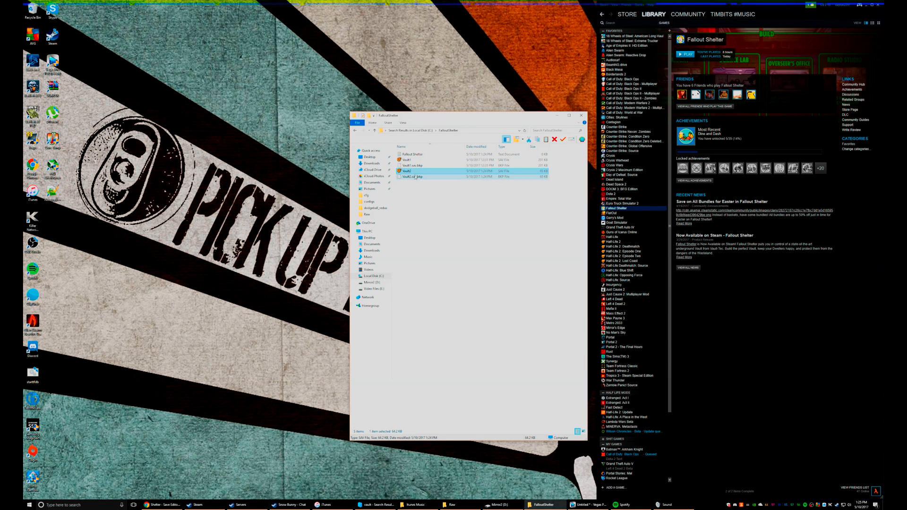
pyautogui.click(410, 177)
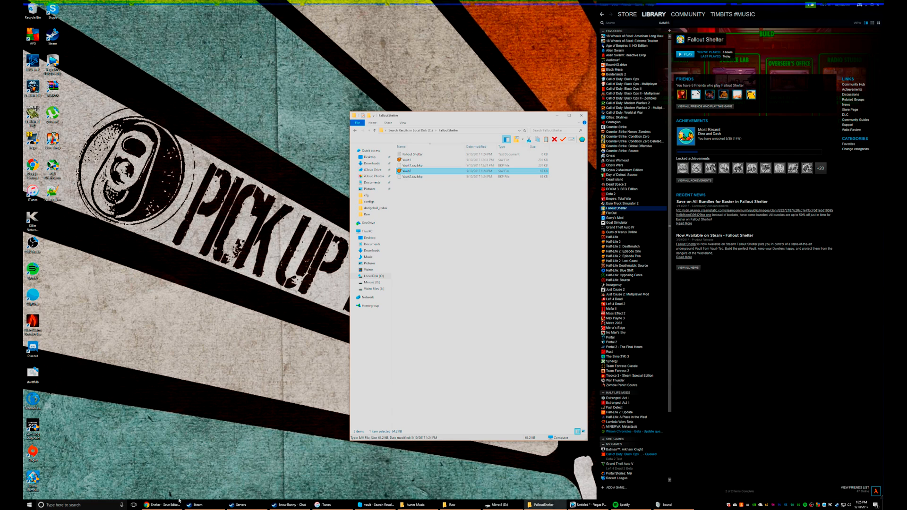
pyautogui.moveTo(158, 505)
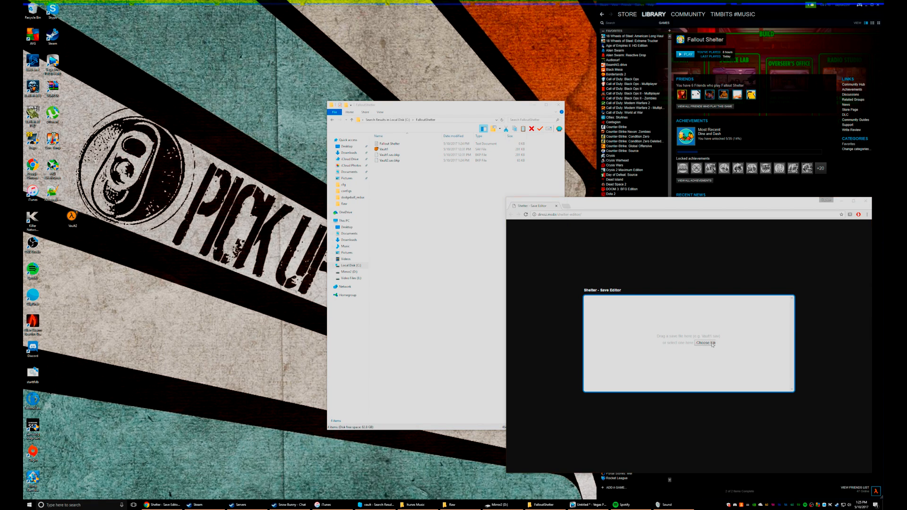
# - Start loading a save file from the Desktop into the Shelter Save Editor
pyautogui.click(705, 342)
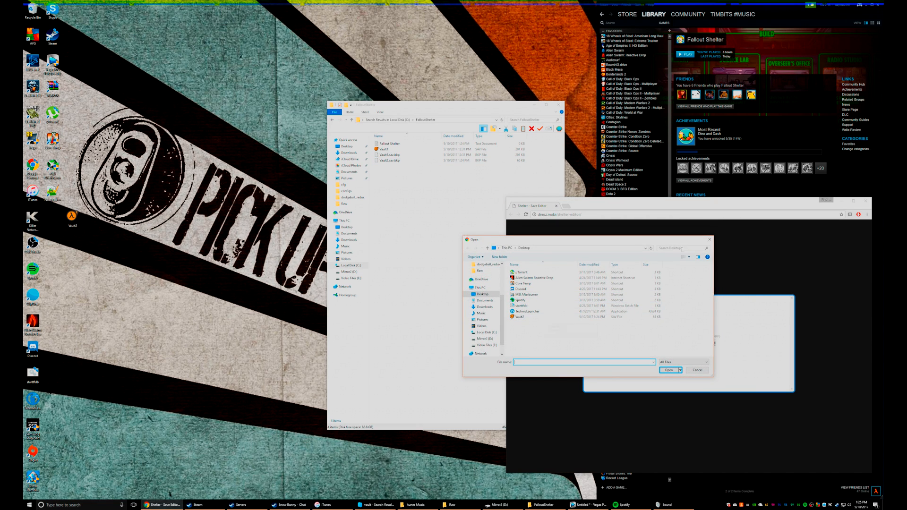
# - Open the vault2 save from the Desktop so vault 621 appears in the editor
pyautogui.click(520, 317)
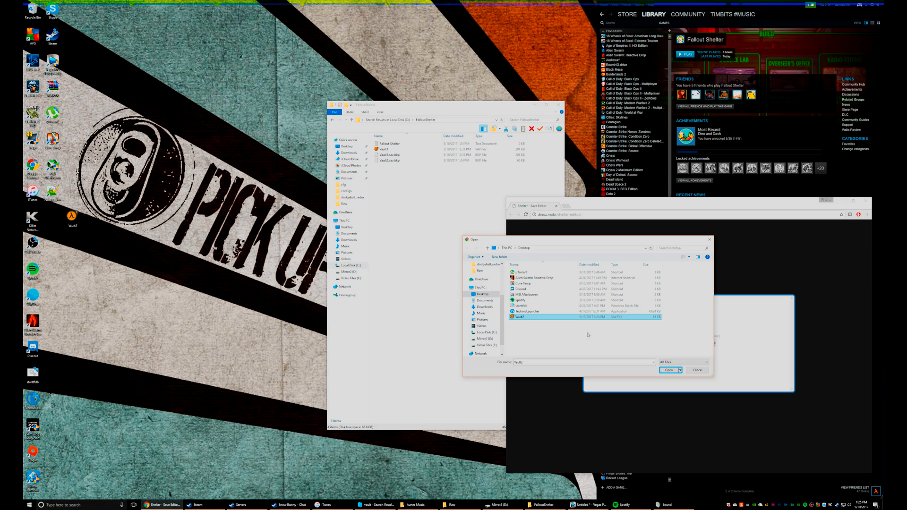
pyautogui.click(669, 370)
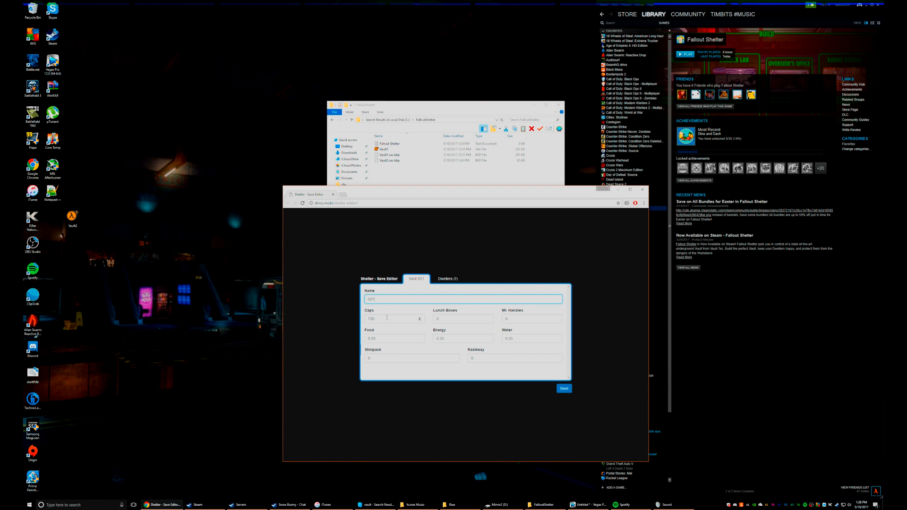
# - Enter 99999 for caps and lunch boxes, and 999999 for food and other resources
pyautogui.write('99999')
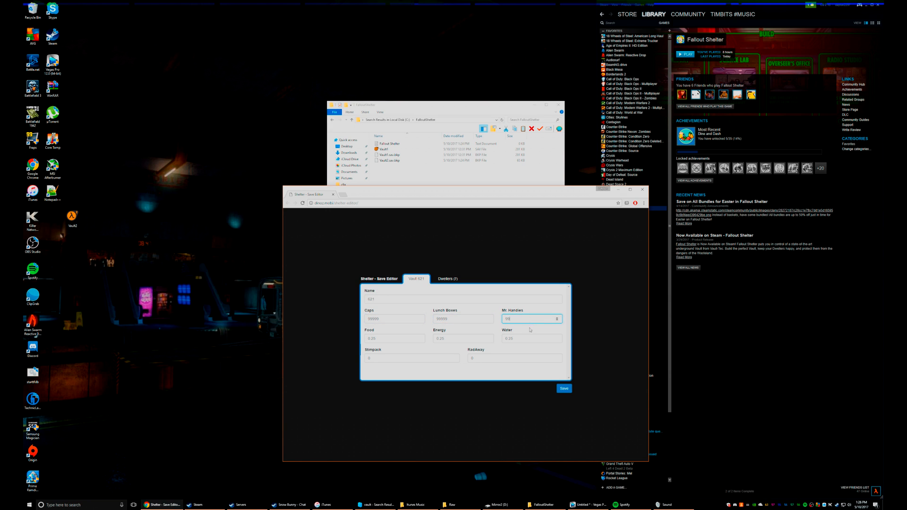
pyautogui.click(461, 338)
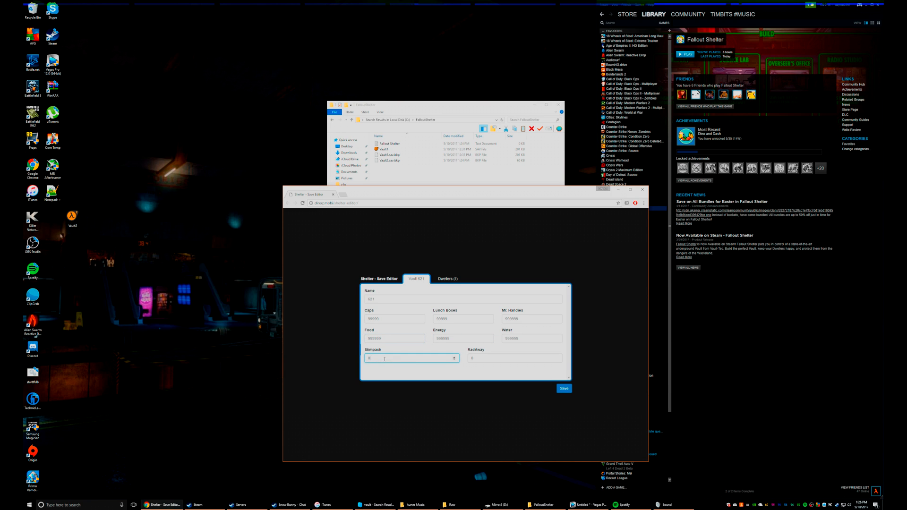
pyautogui.write('999999')
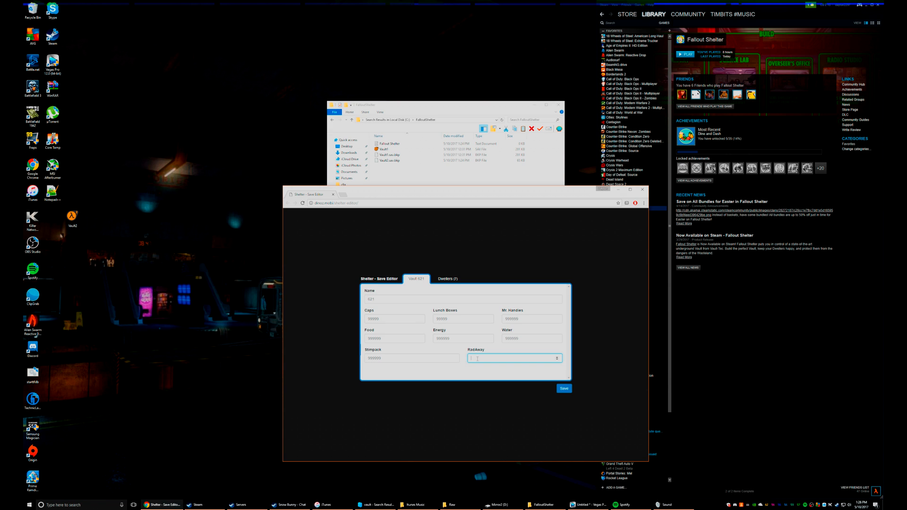
# - Give Todd Curtis max stats, 99999 health and female gender, then return to Vault 621's resources
pyautogui.click(447, 278)
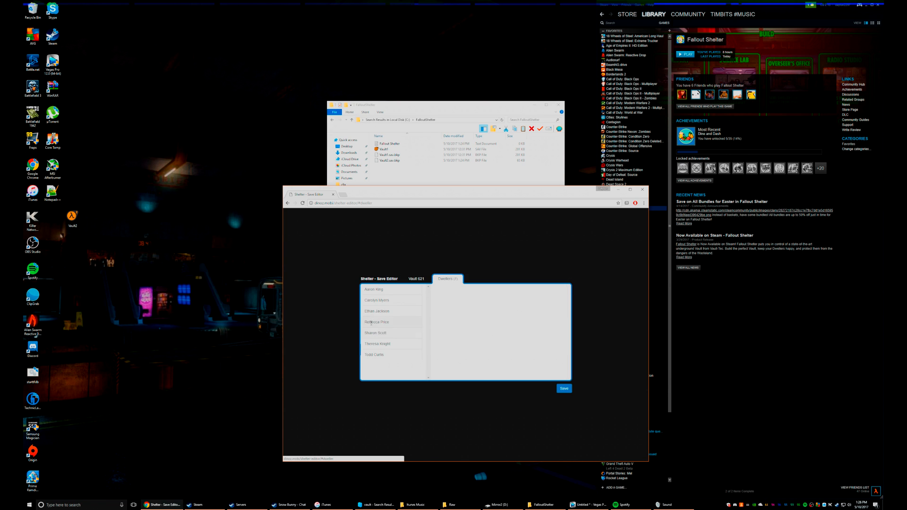
pyautogui.click(375, 355)
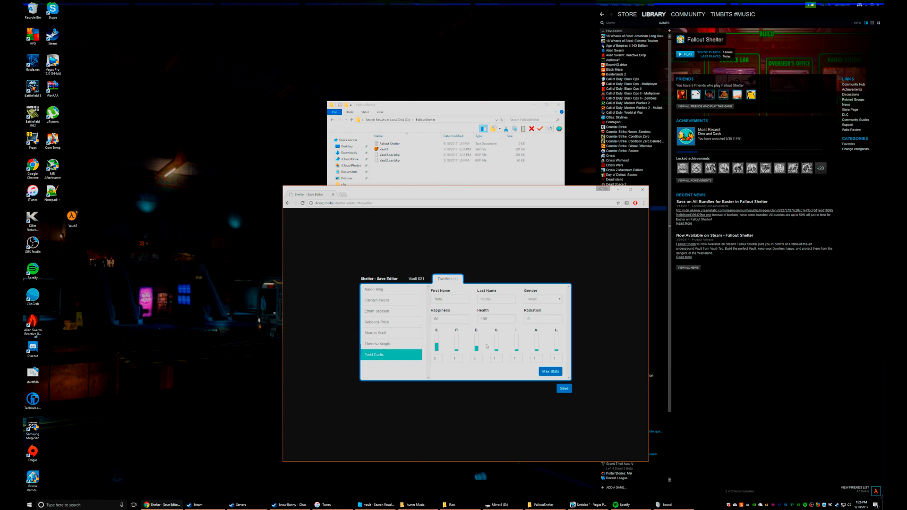
pyautogui.click(550, 371)
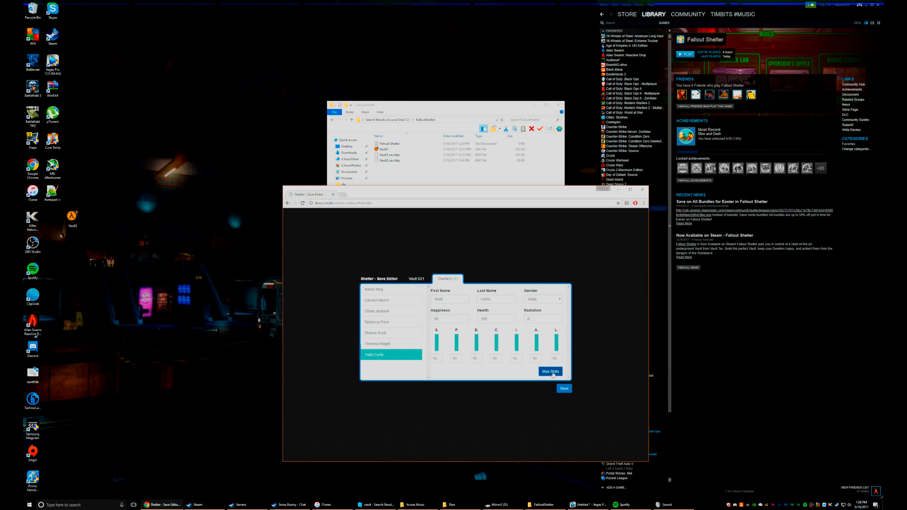
pyautogui.click(549, 371)
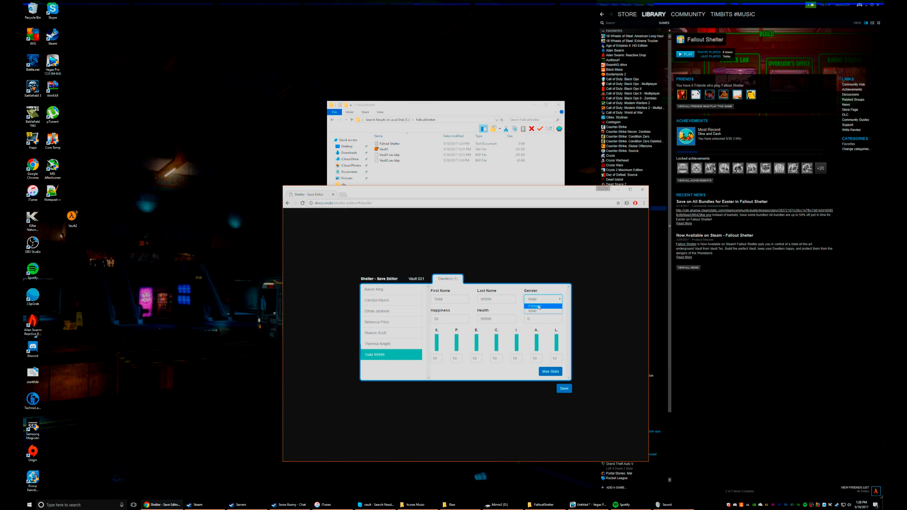
pyautogui.click(536, 305)
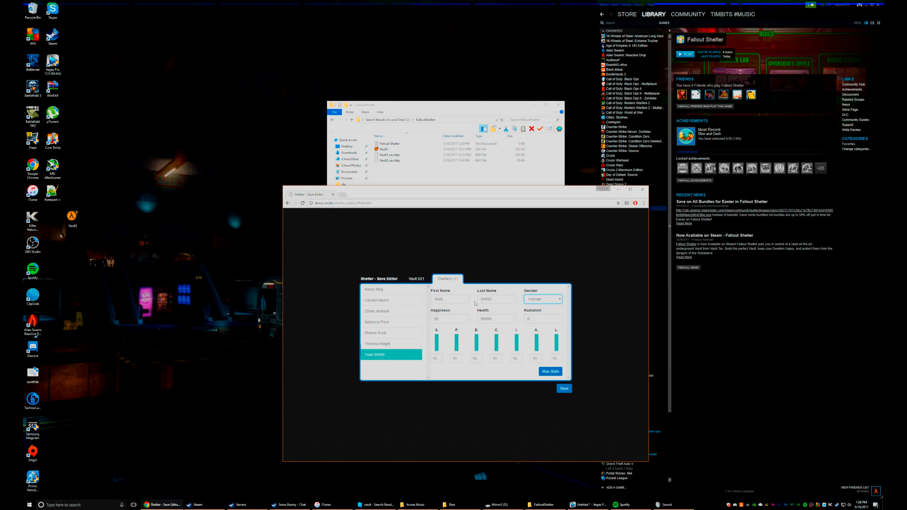
pyautogui.click(451, 319)
pyautogui.write('999999')
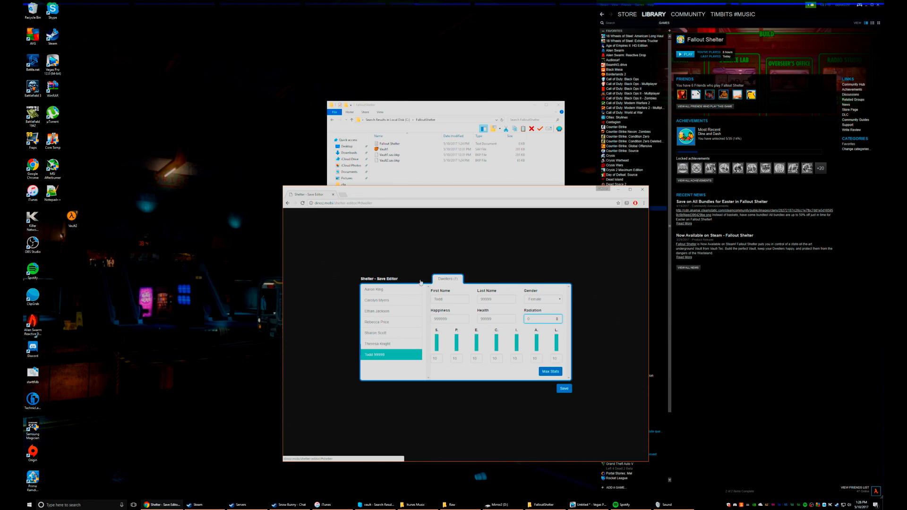
pyautogui.click(416, 279)
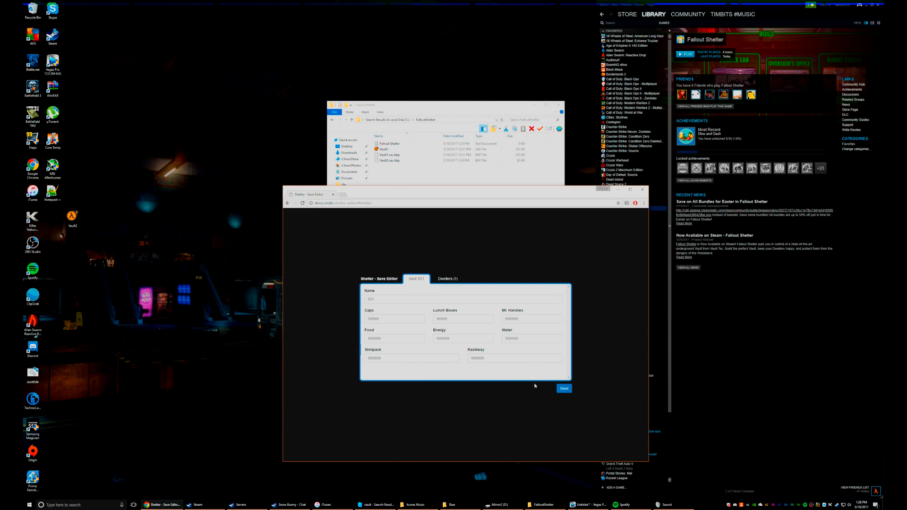
# - Save the modified Vault 621 file from Shelter Save Editor
pyautogui.click(564, 389)
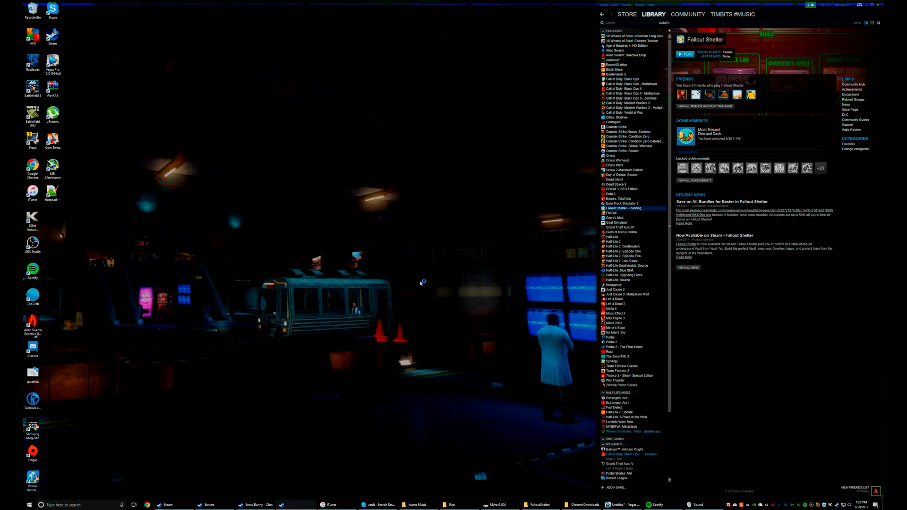
# - Get past the title screen and load Vault 621 with 99,999 caps and 999999 resources
pyautogui.click(683, 54)
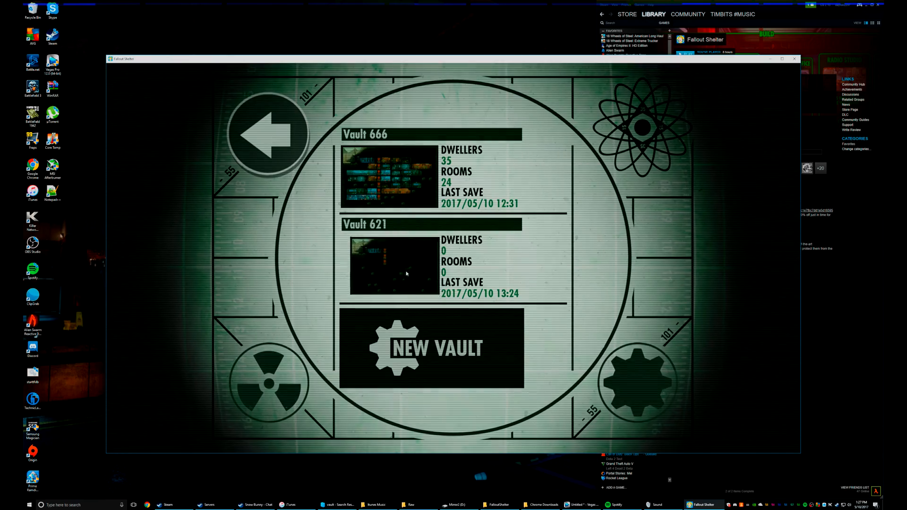
pyautogui.click(394, 266)
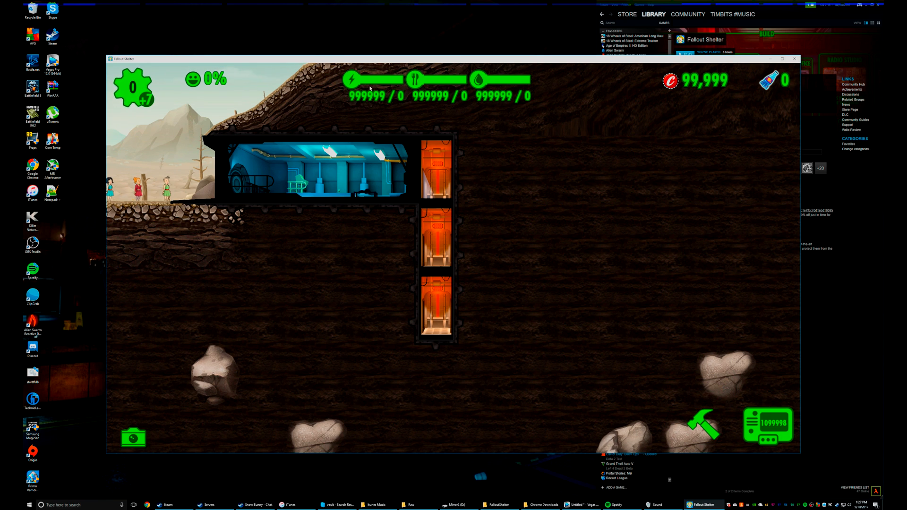
pyautogui.moveTo(763, 394)
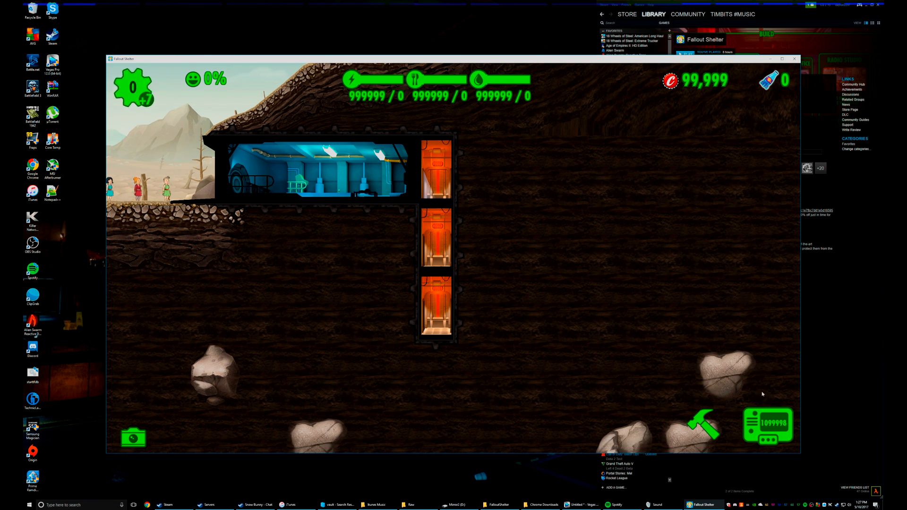
pyautogui.click(768, 425)
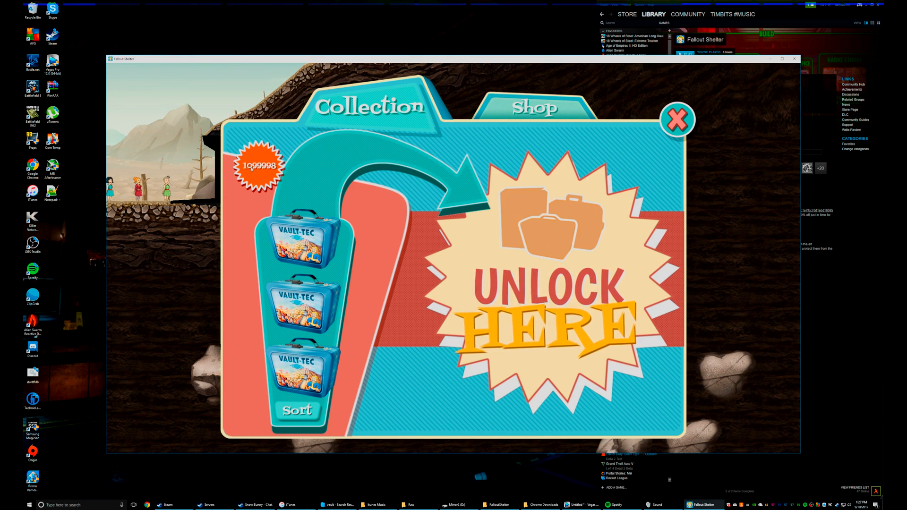
pyautogui.click(677, 119)
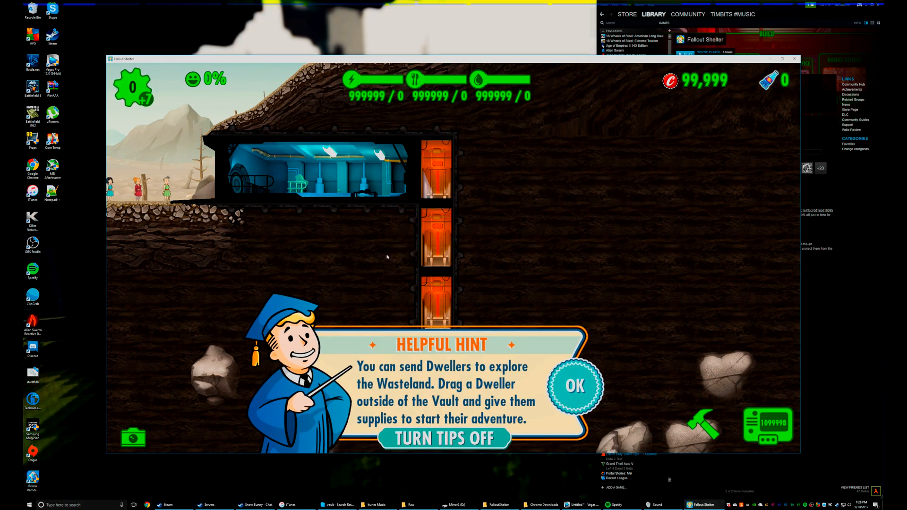
pyautogui.click(574, 386)
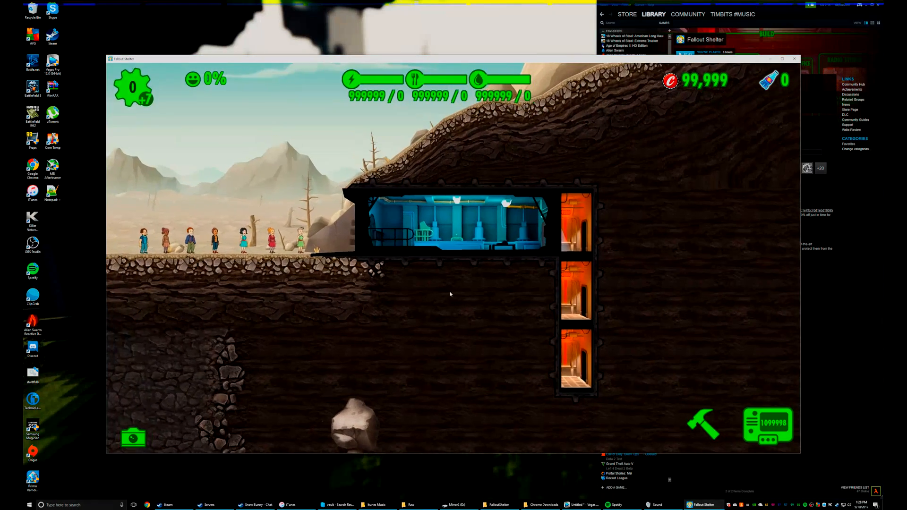